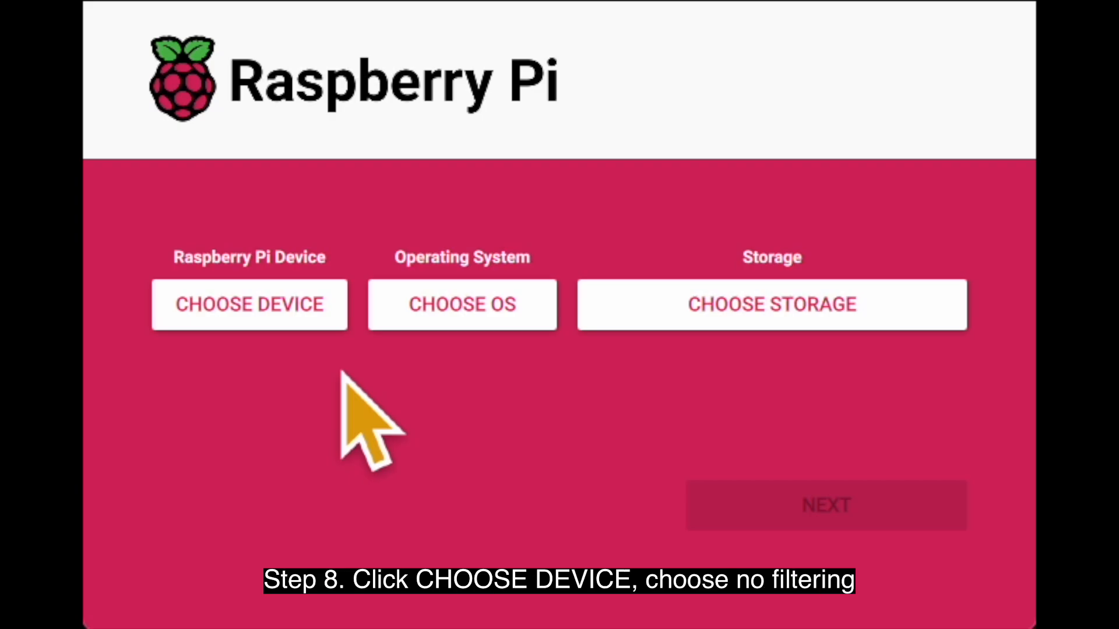
Pick no device filtering, the custom hoobs .xz image, and the 15.9 GB Generic USB SD Reader
left_click(249, 304)
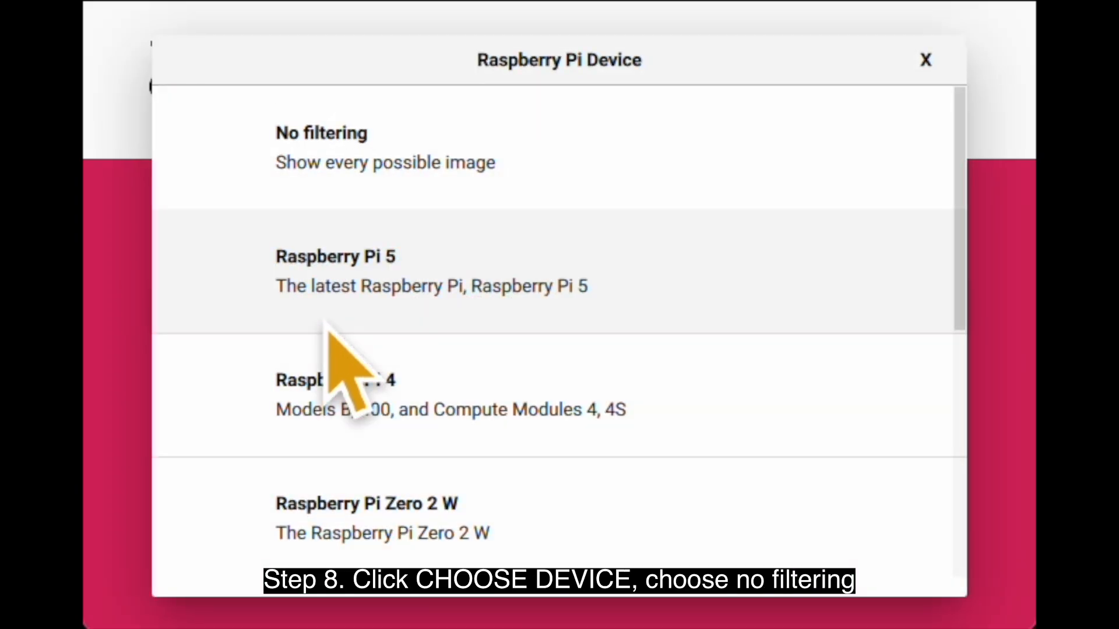
left_click(321, 147)
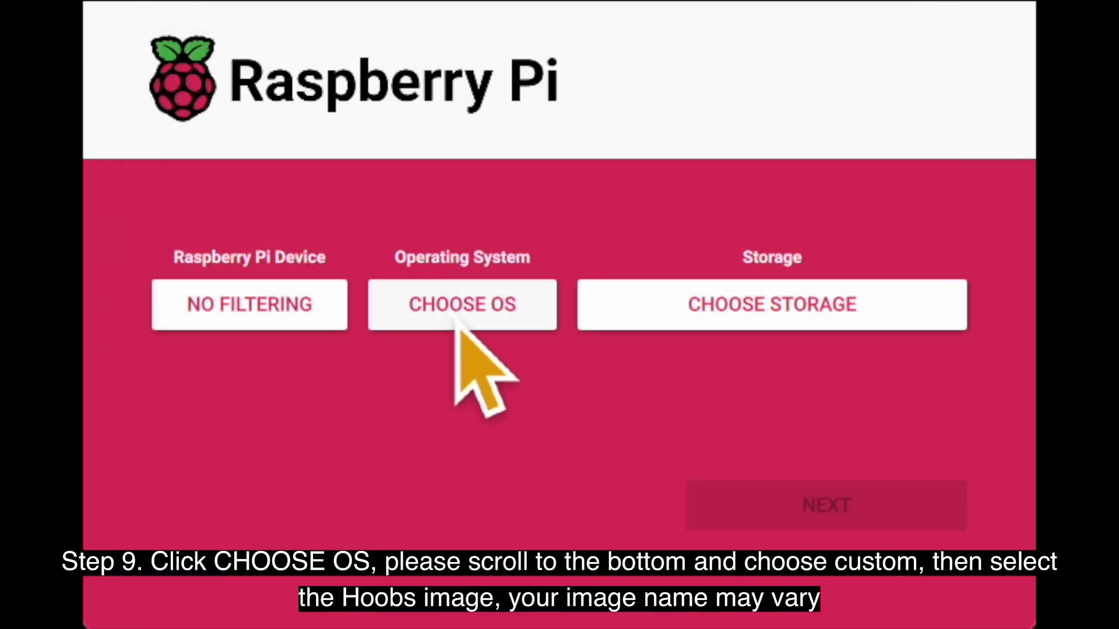
left_click(461, 304)
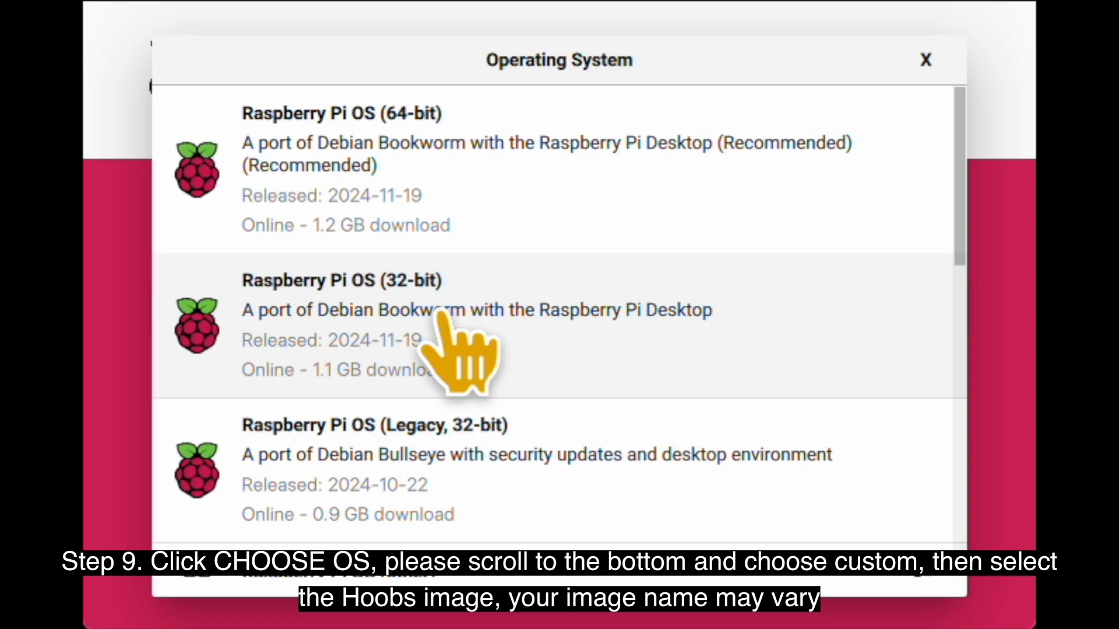
scroll("down", 3)
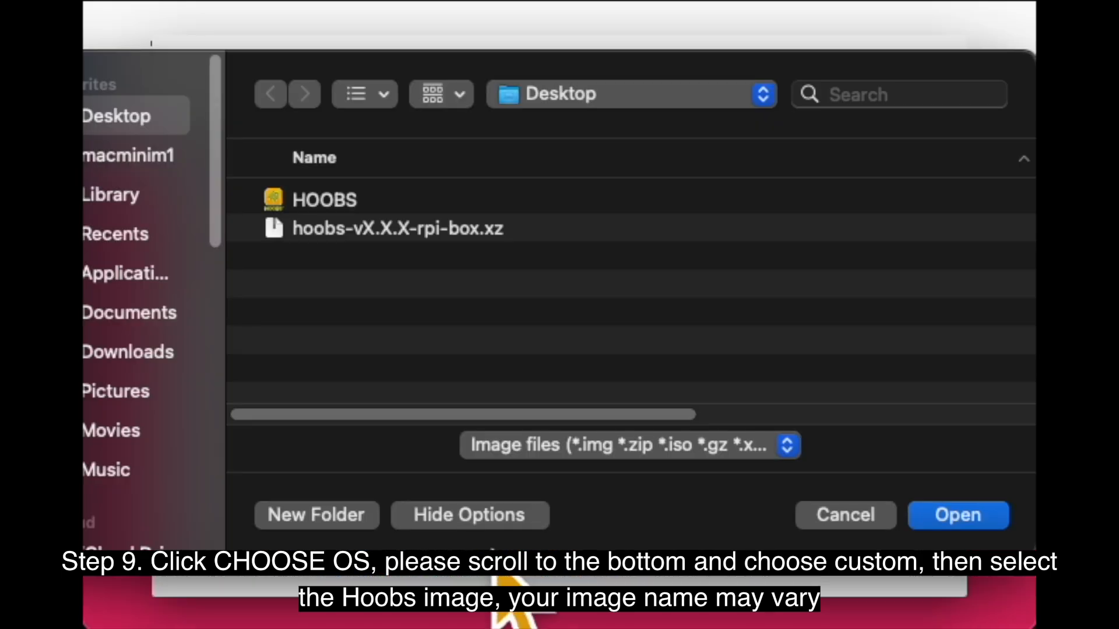
left_click(398, 228)
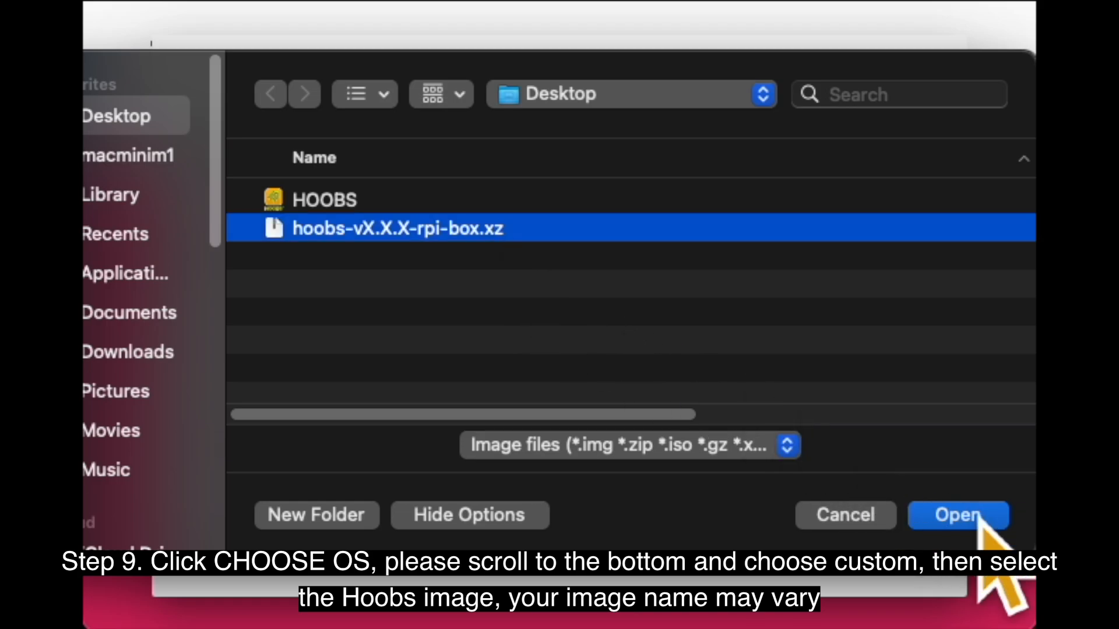
left_click(958, 515)
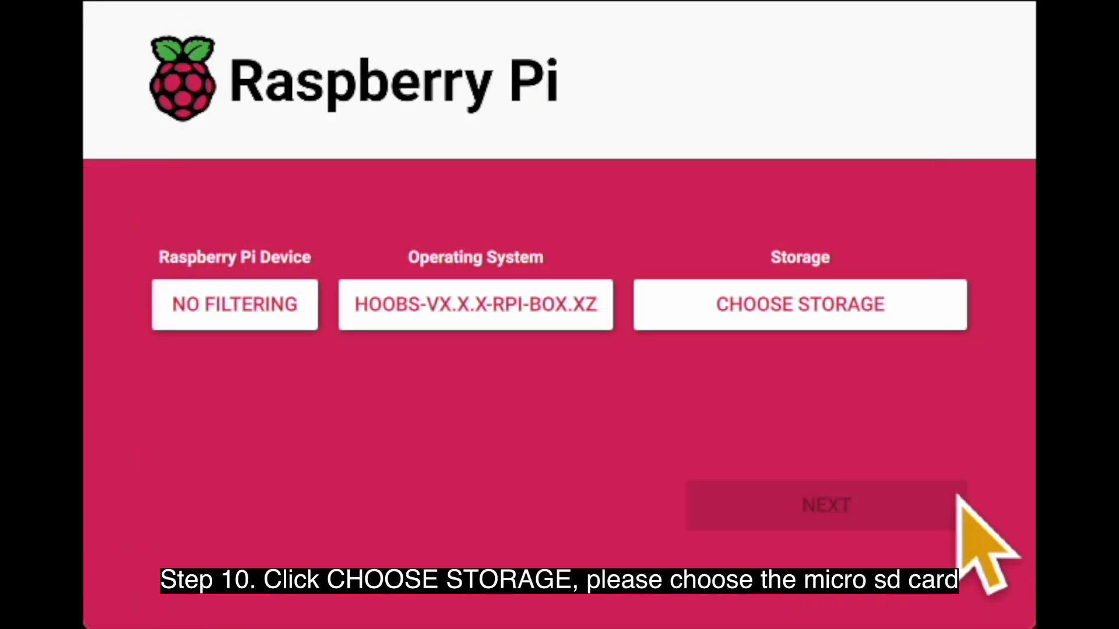
left_click(799, 305)
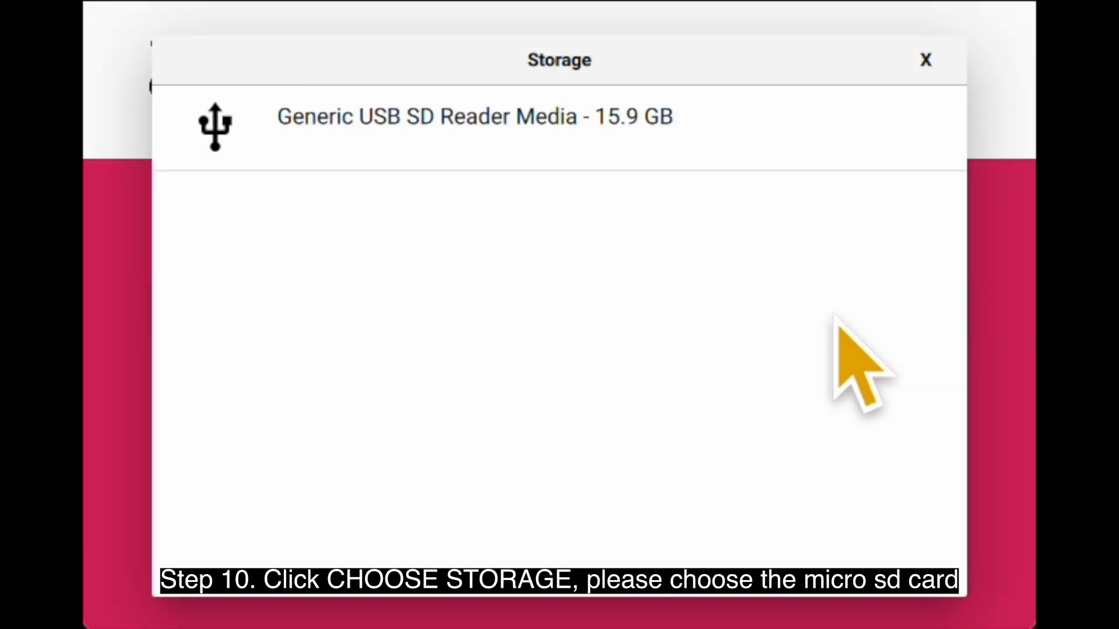
left_click(474, 117)
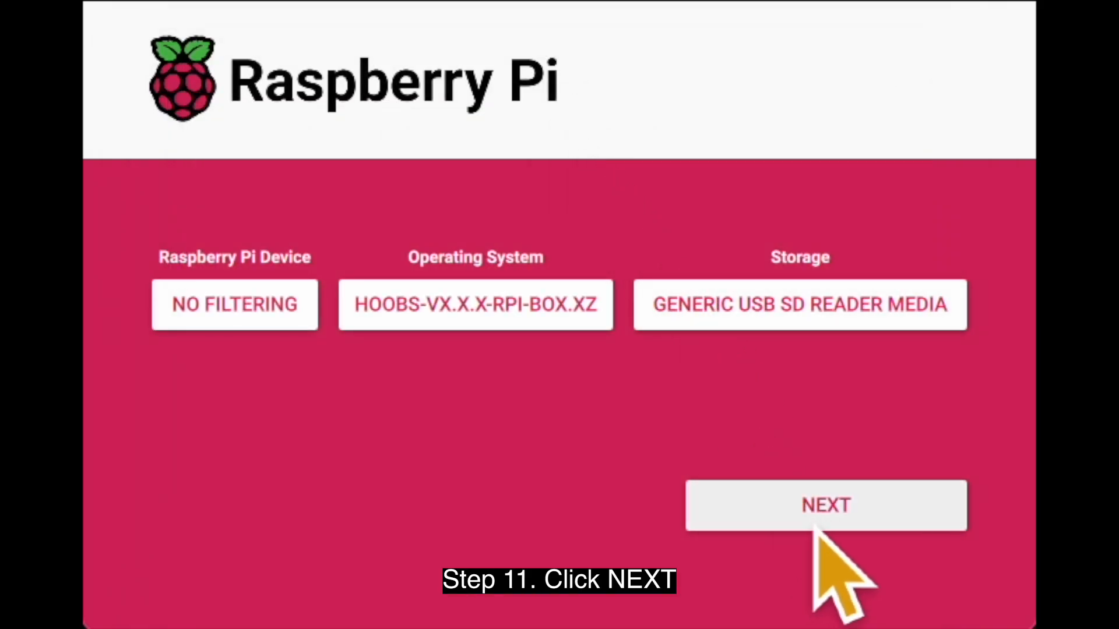
Proceed without OS customisation and confirm erasing all data on the SD card
left_click(826, 506)
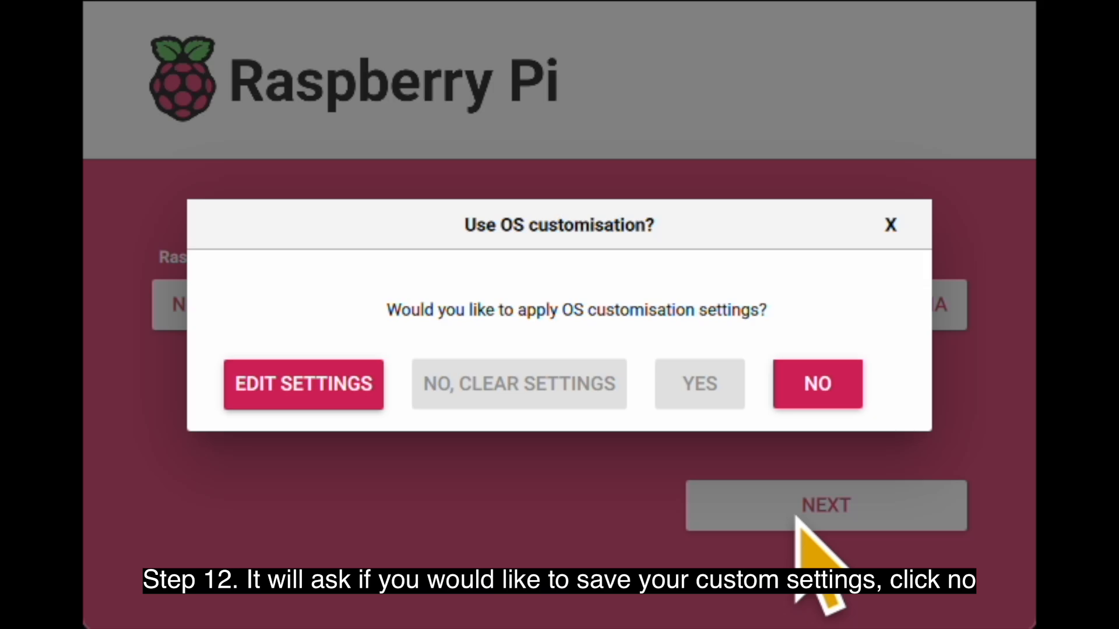
mouse_move(843, 443)
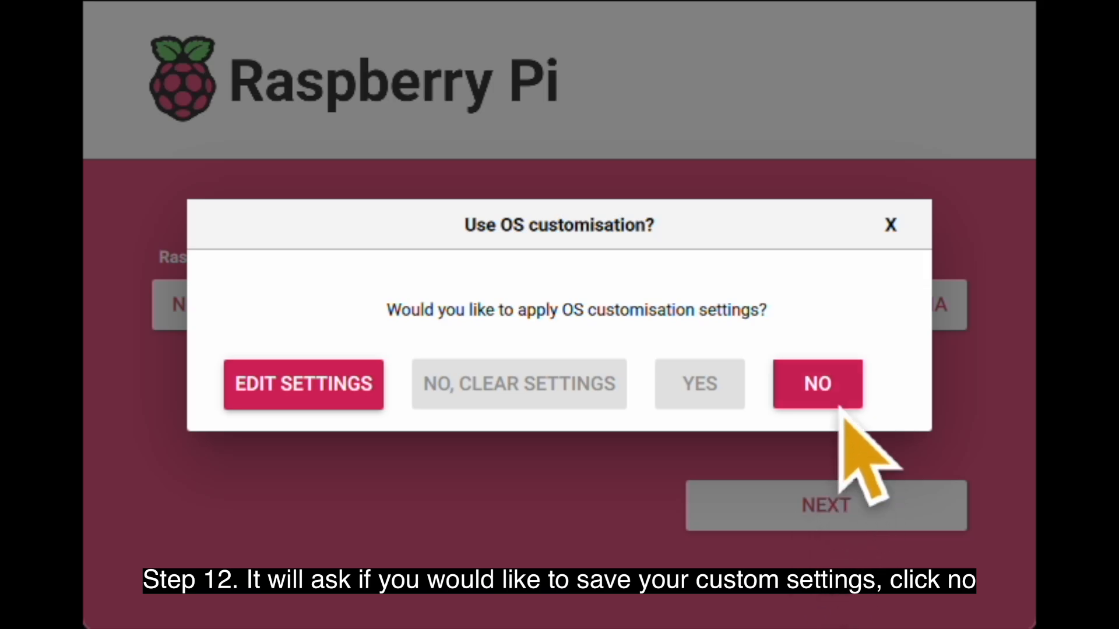
left_click(816, 384)
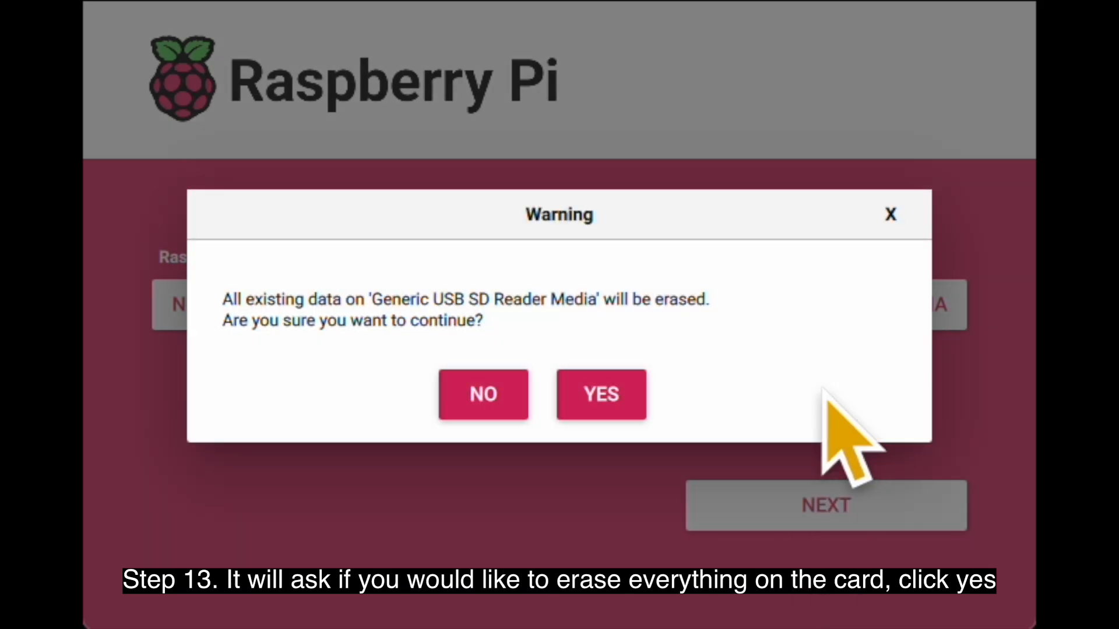
mouse_move(671, 457)
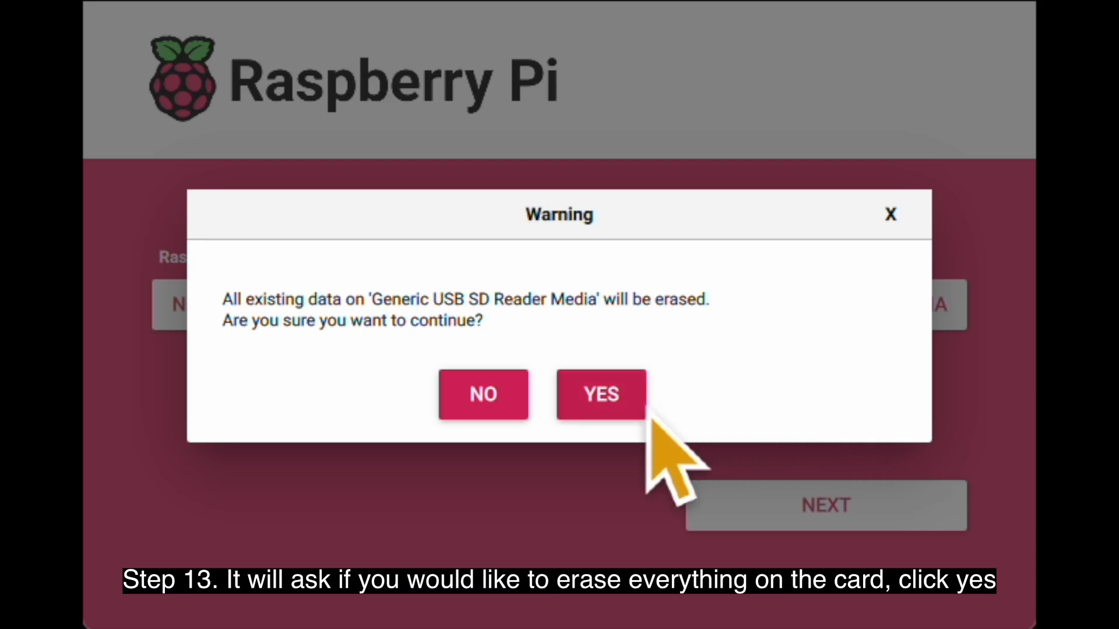
left_click(600, 394)
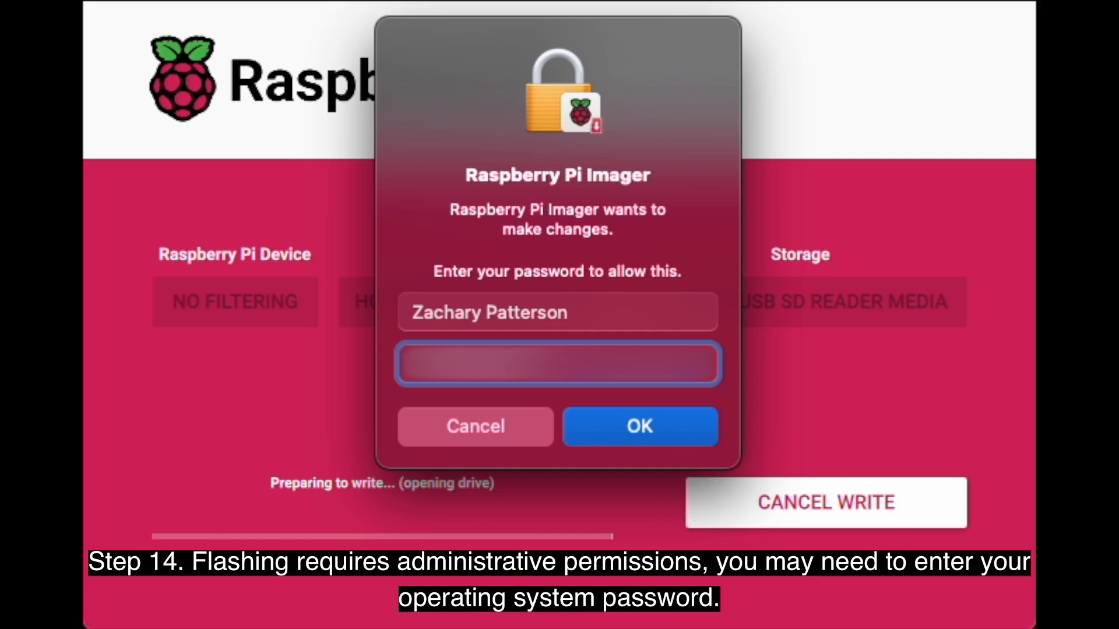
Authorise the write with the macOS administrator password so flashing starts
left_click(639, 426)
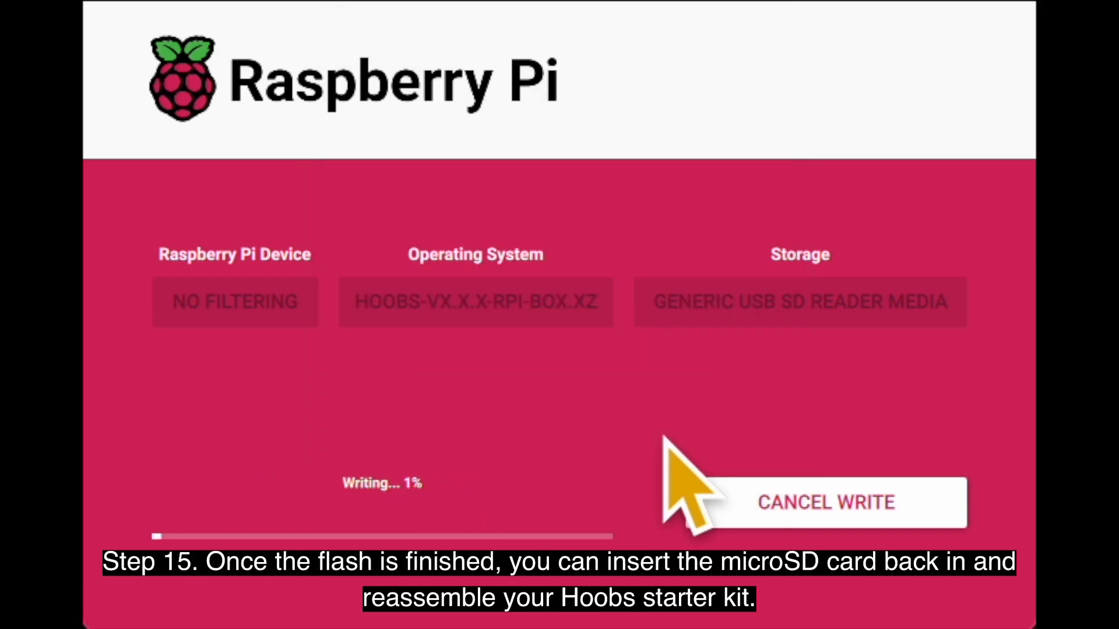